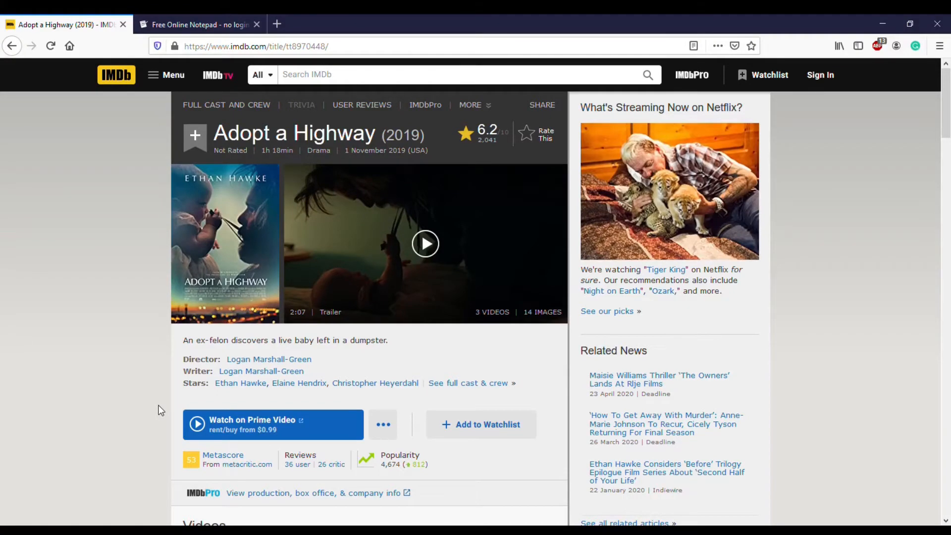
pyautogui.moveTo(131, 46)
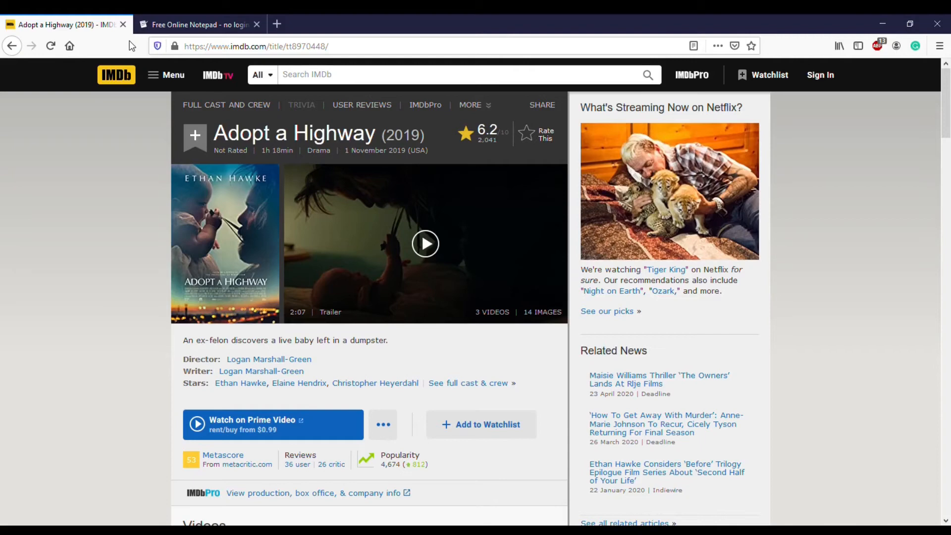
pyautogui.moveTo(239, 382)
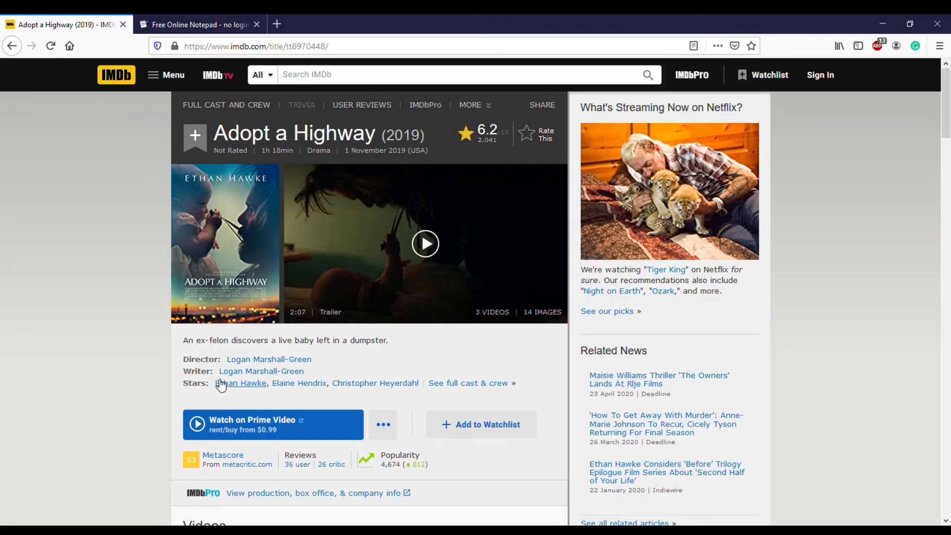
pyautogui.moveTo(241, 383)
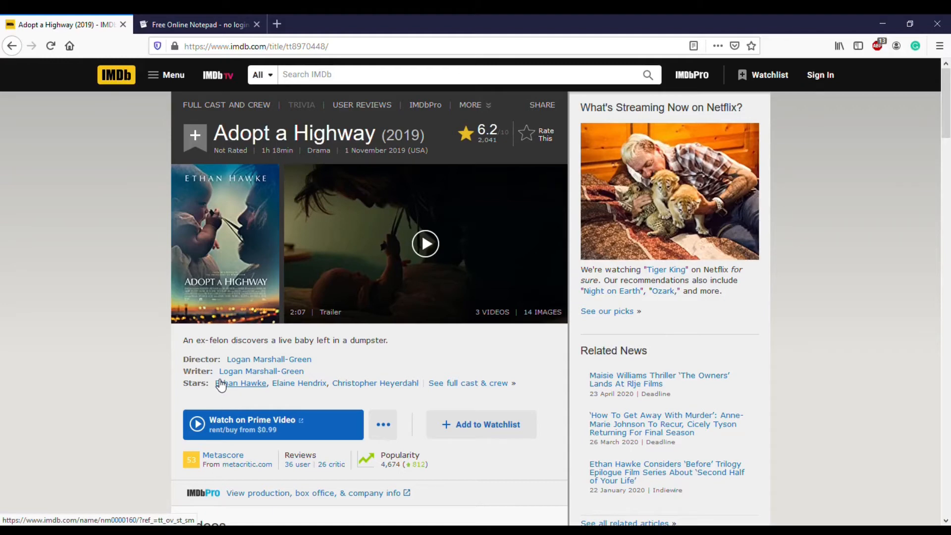
pyautogui.moveTo(423, 217)
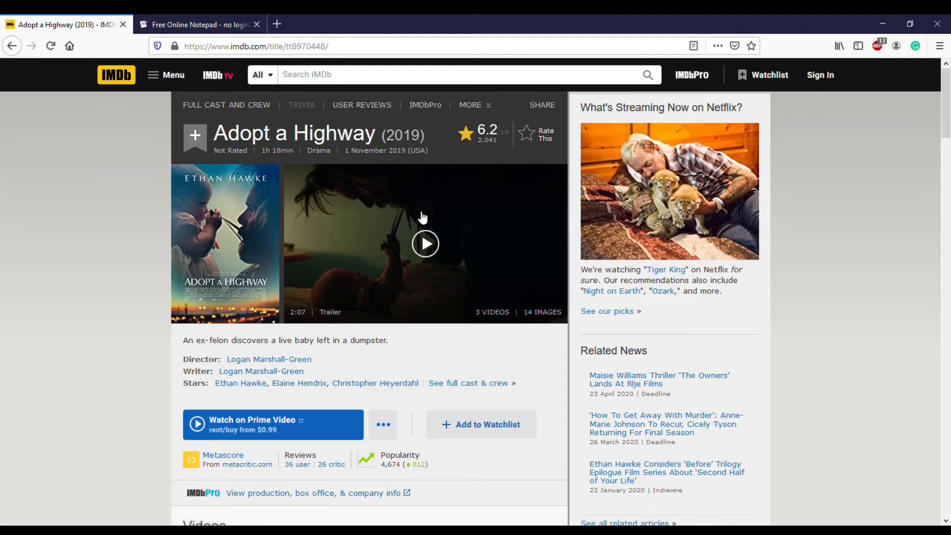
pyautogui.moveTo(443, 226)
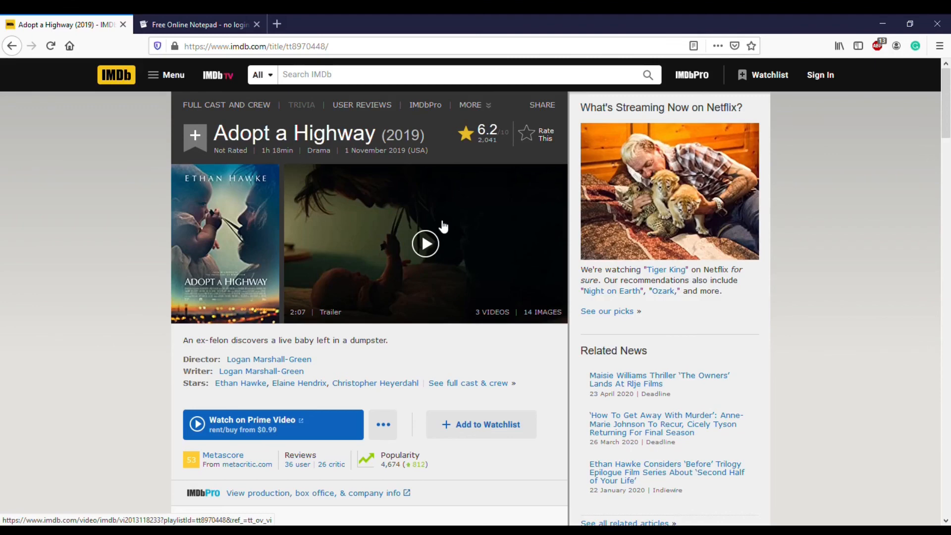
pyautogui.moveTo(55, 255)
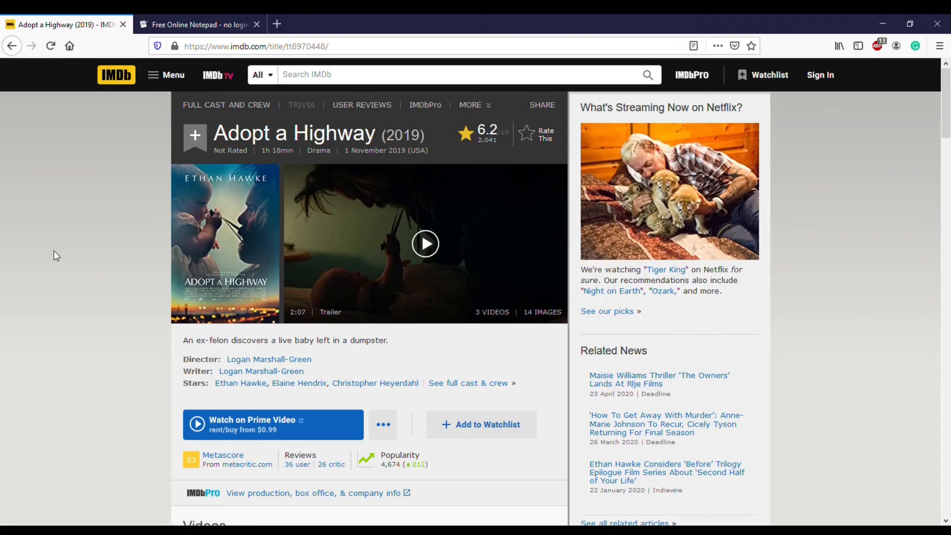
pyautogui.moveTo(194, 24)
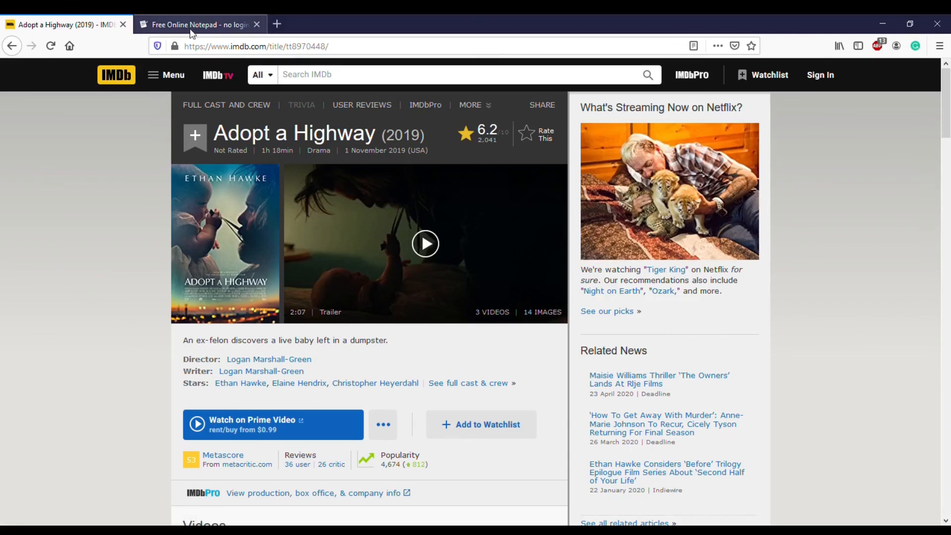
pyautogui.click(199, 25)
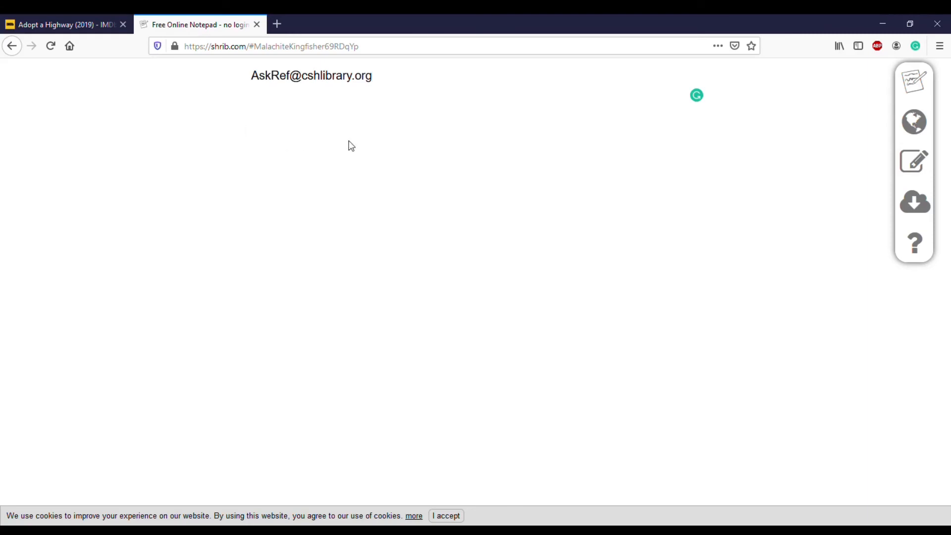
pyautogui.moveTo(289, 127)
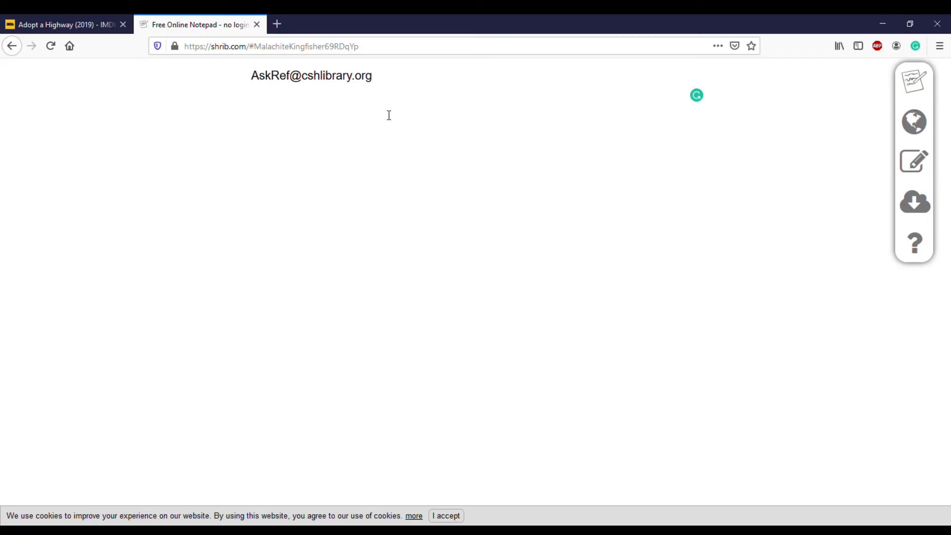
pyautogui.click(372, 75)
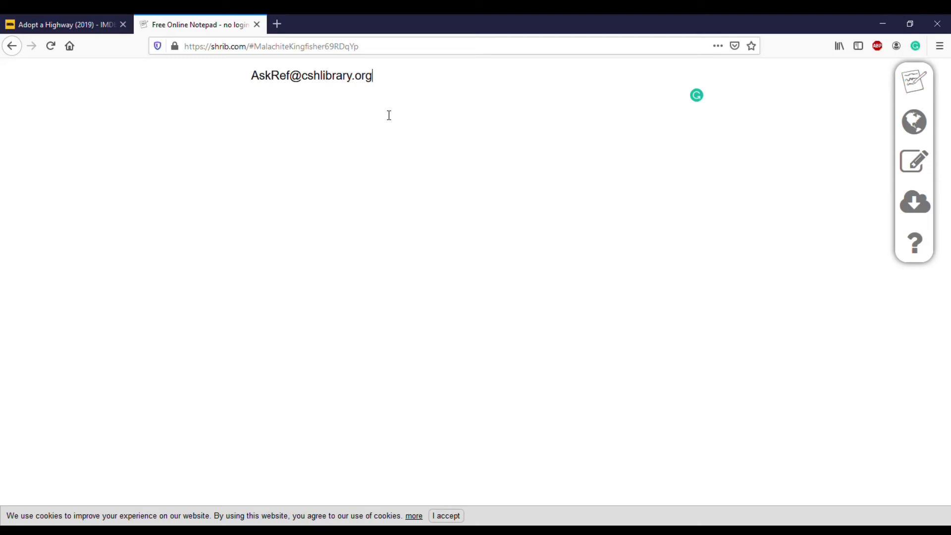
pyautogui.moveTo(452, 83)
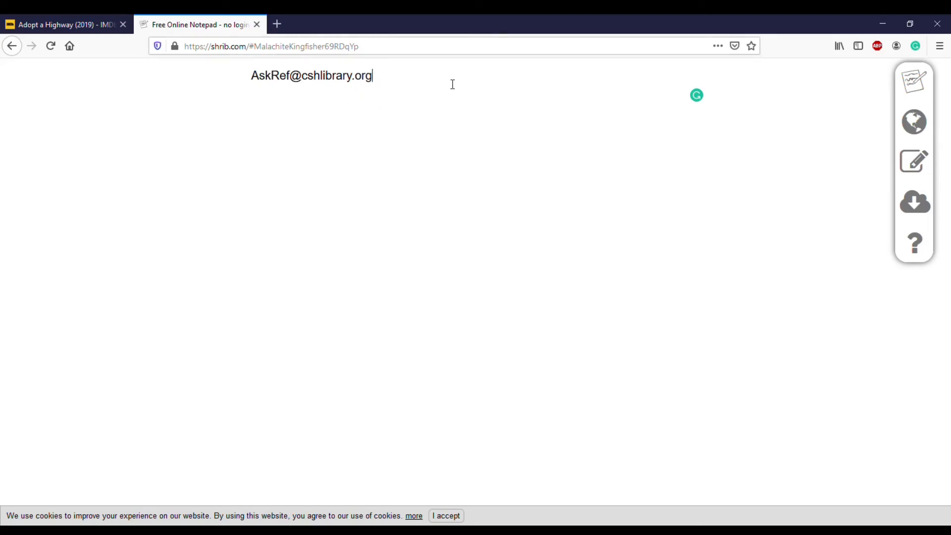
pyautogui.click(60, 23)
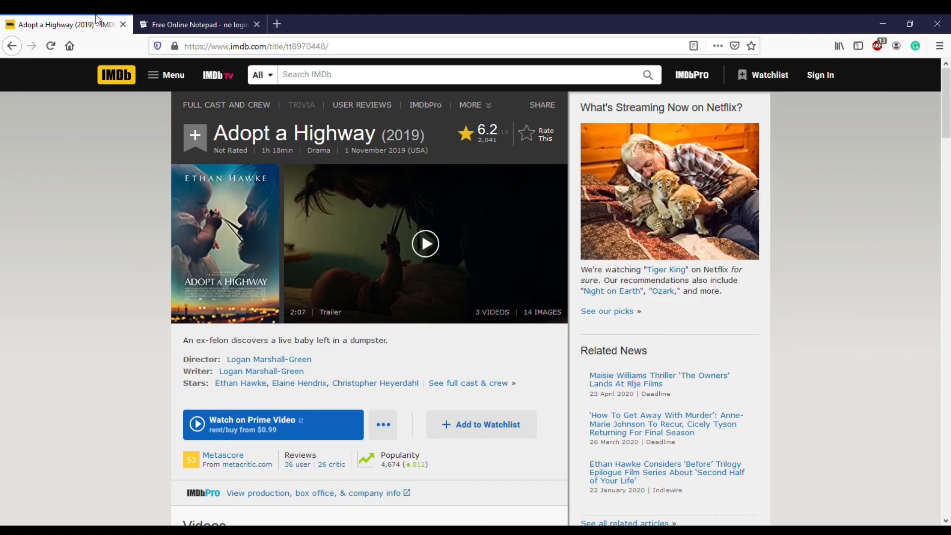
pyautogui.moveTo(947, 218)
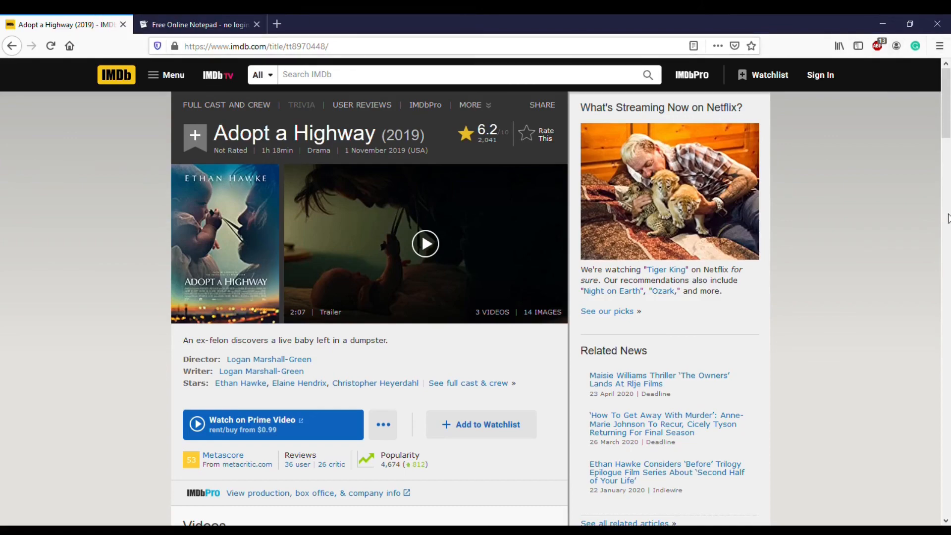